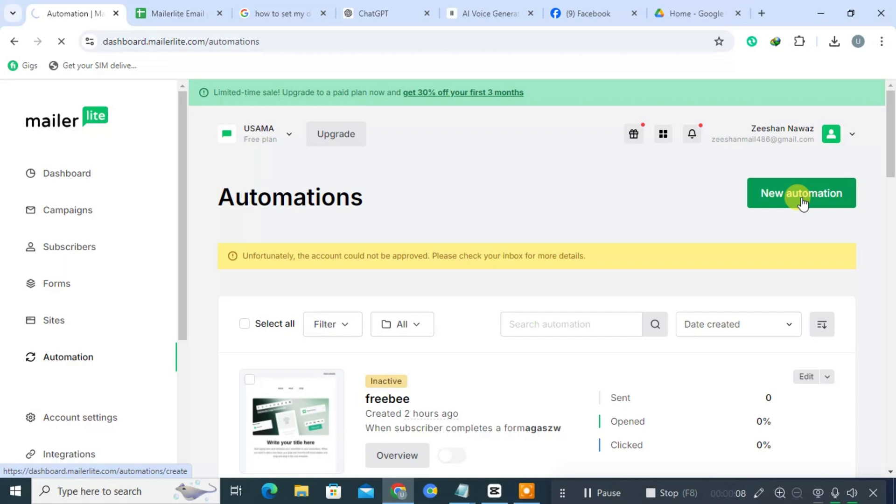
Create automation 'freebee' triggered by joining group 'asdf', then add an Email step.
click(801, 193)
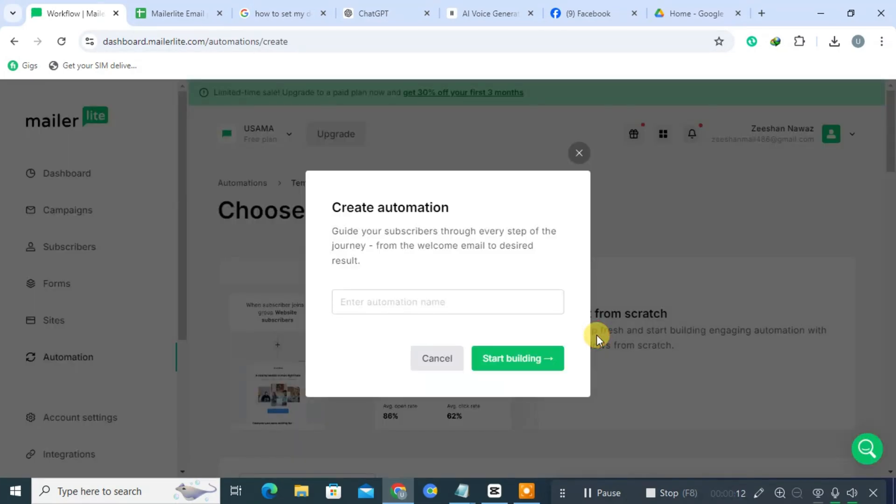
text(freebee)
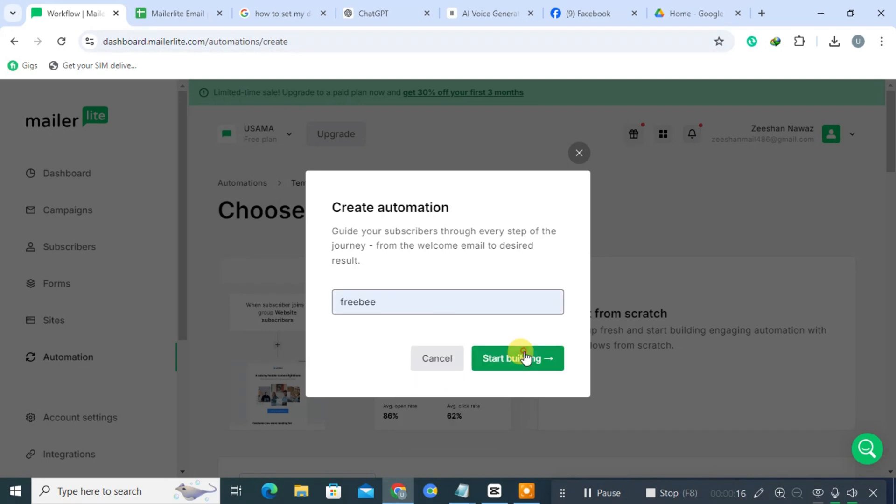
click(517, 359)
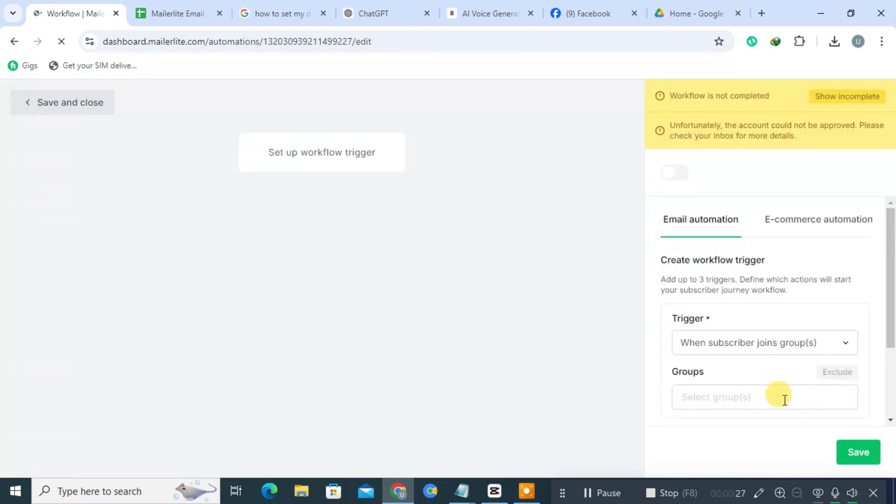
click(859, 452)
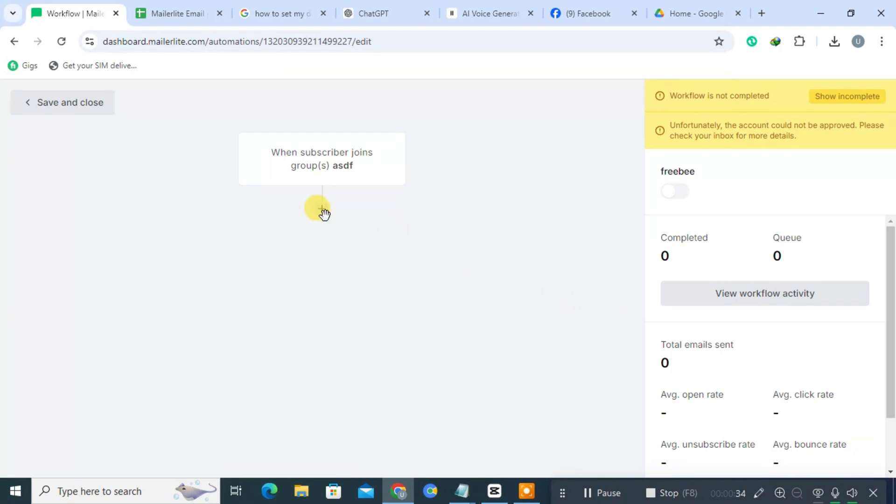
click(321, 208)
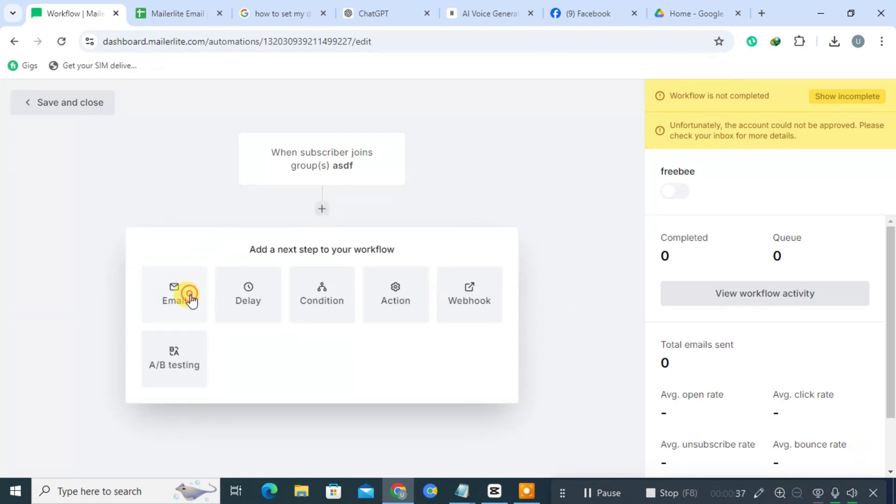
click(174, 295)
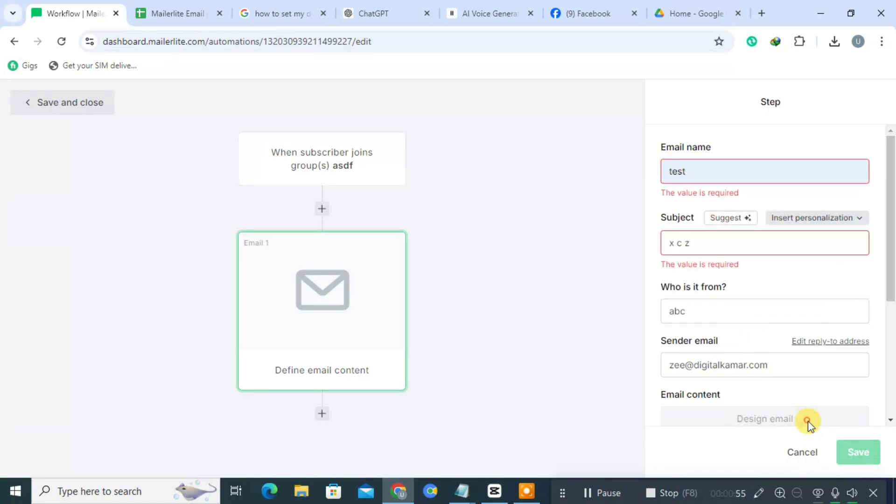
Design the email from scratch using the Drag & drop editor.
click(762, 418)
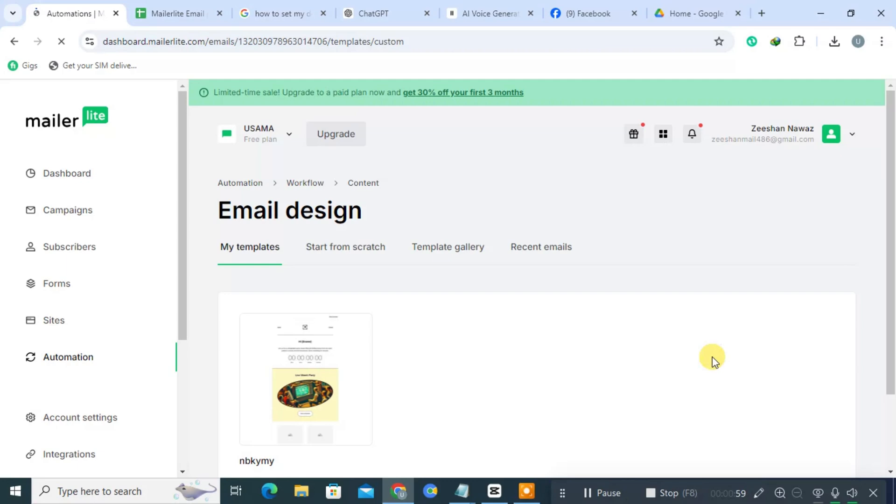
click(345, 247)
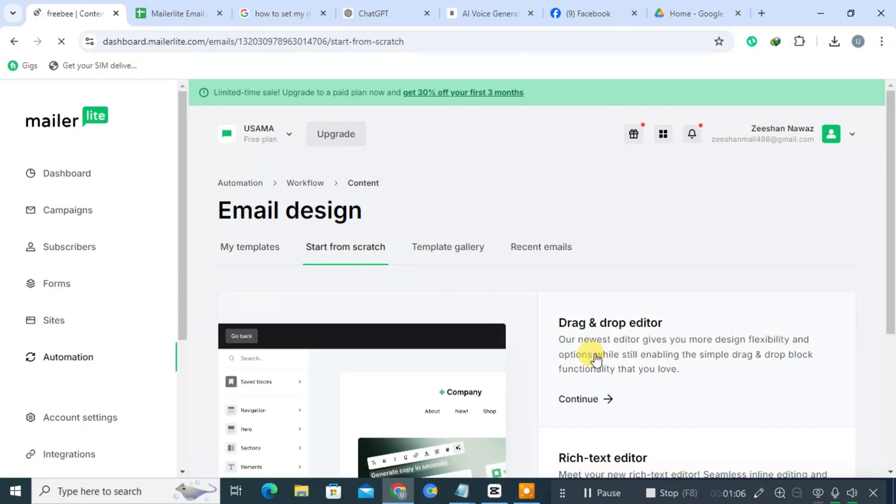
click(578, 399)
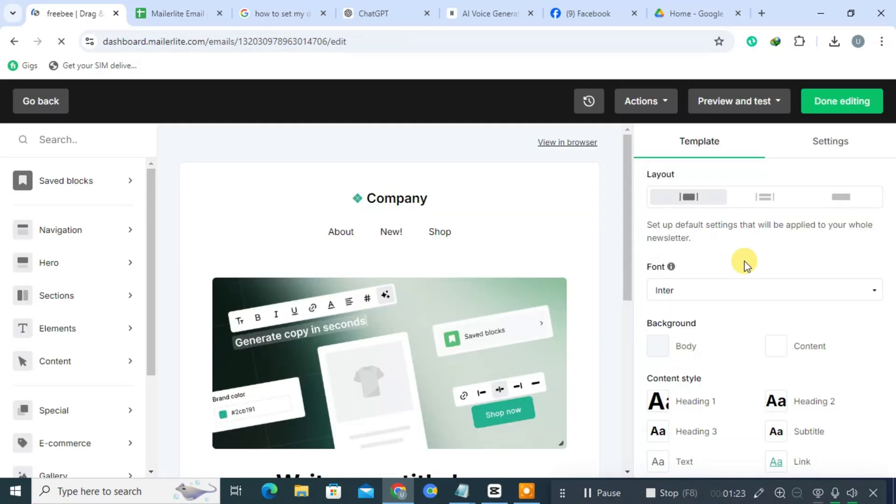